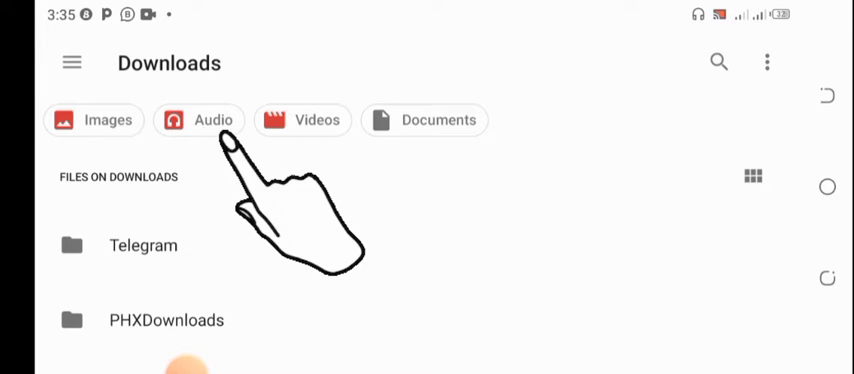
Step: Filter Downloads to audio files, browse the MP3s, then go to TECNO SPARK 5 Air storage
left_click(199, 120)
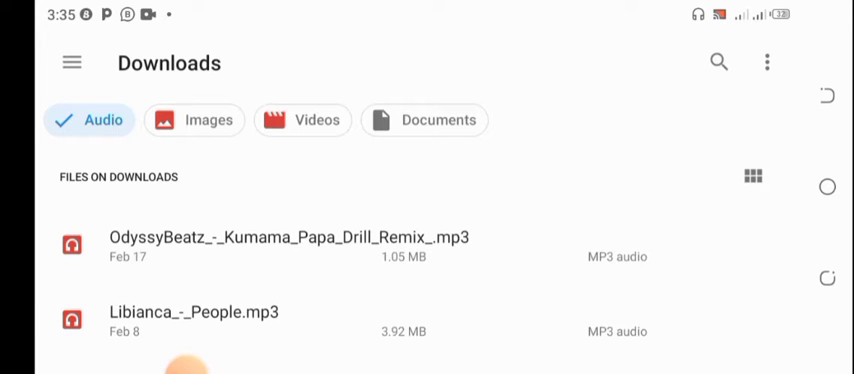
scroll("down", 3)
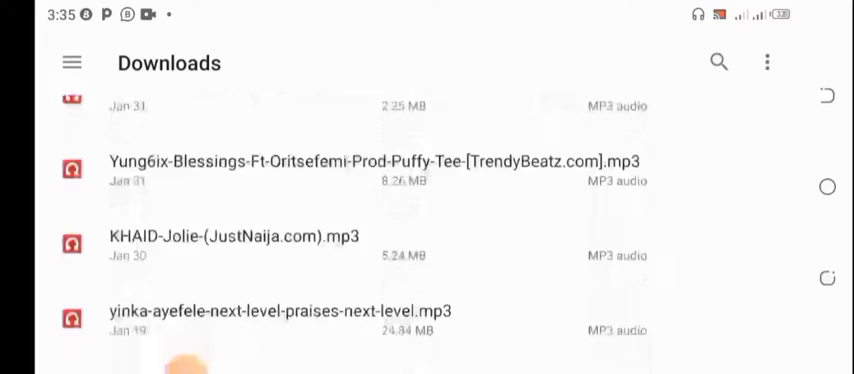
scroll("down", 3)
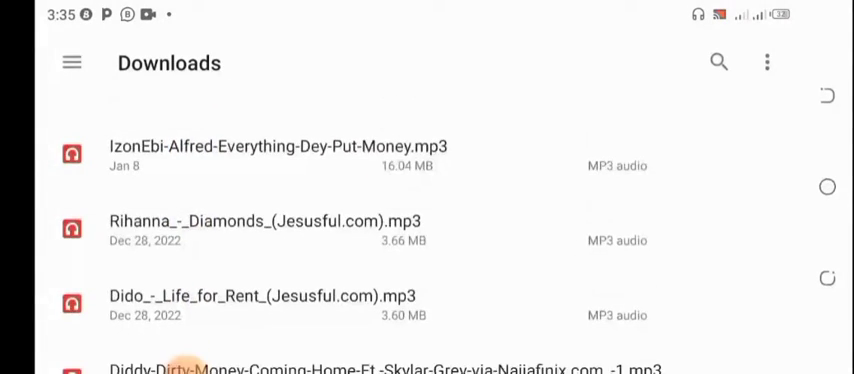
left_click(71, 62)
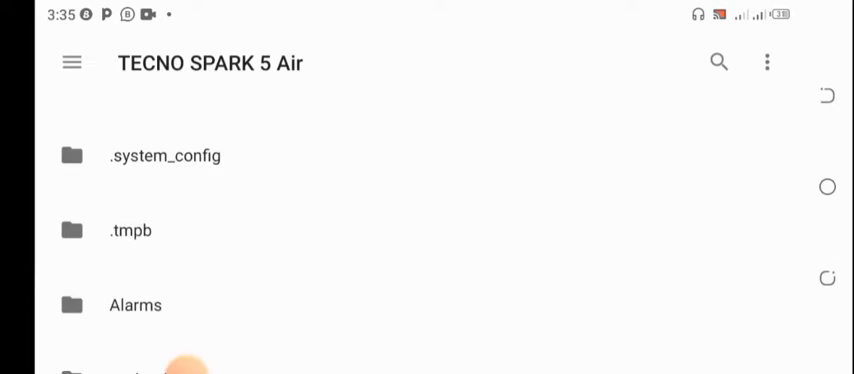
Step: Open the Download folder and send Afrobeat_Instrumental MP3 to FL Studio Mobile
scroll("down", 3)
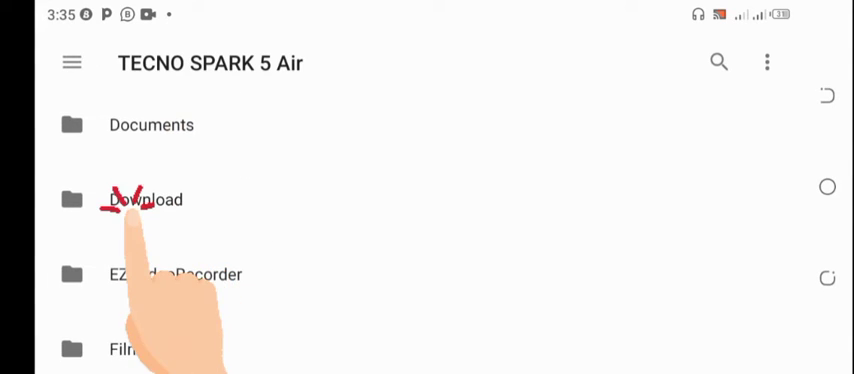
left_click(143, 199)
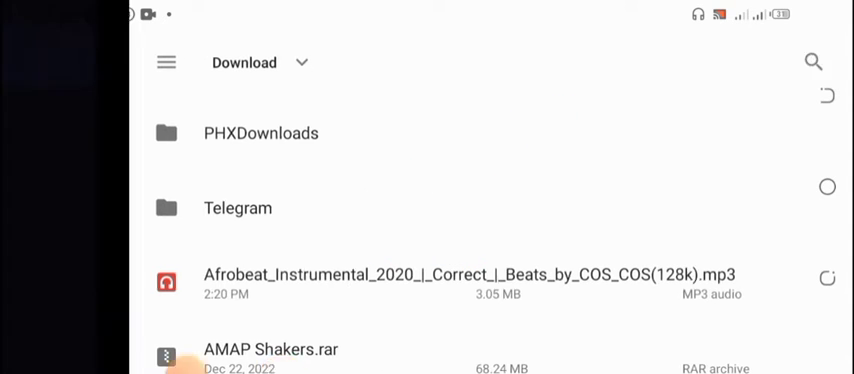
left_click(470, 274)
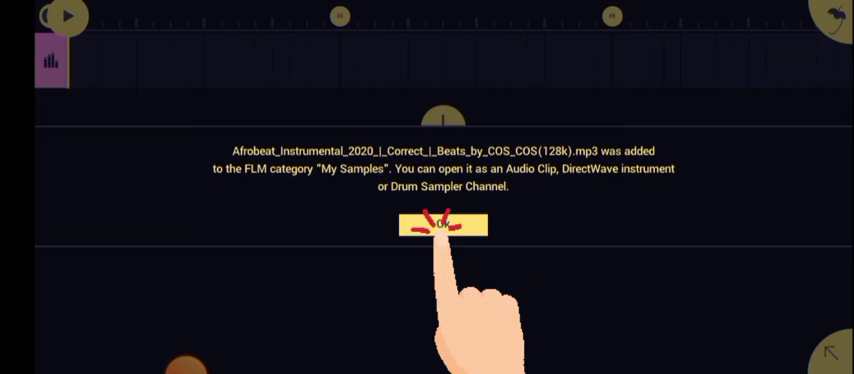
Step: Dismiss the sample-added notice and add a new Audio Clip channel
left_click(442, 225)
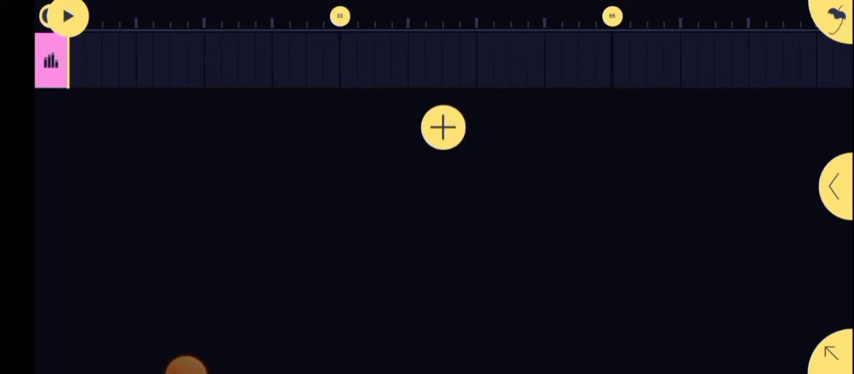
left_click(442, 127)
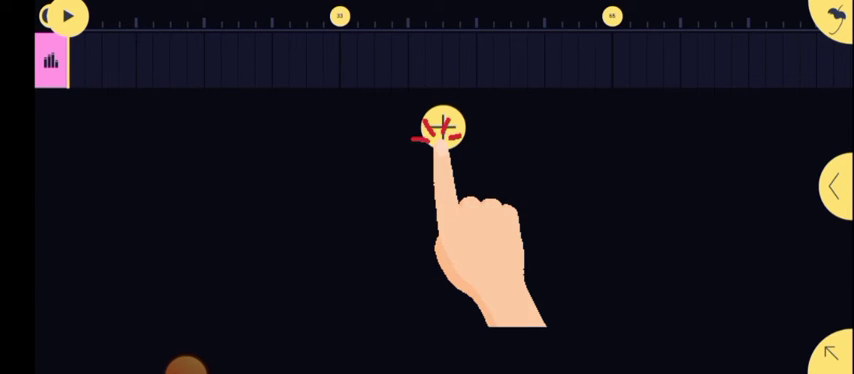
left_click(438, 127)
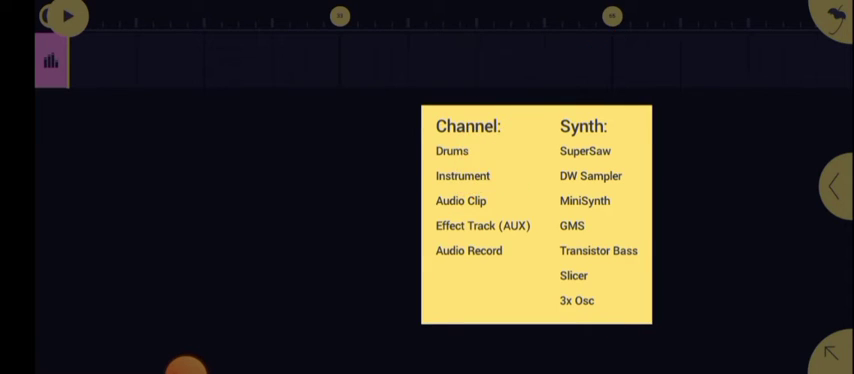
left_click(452, 151)
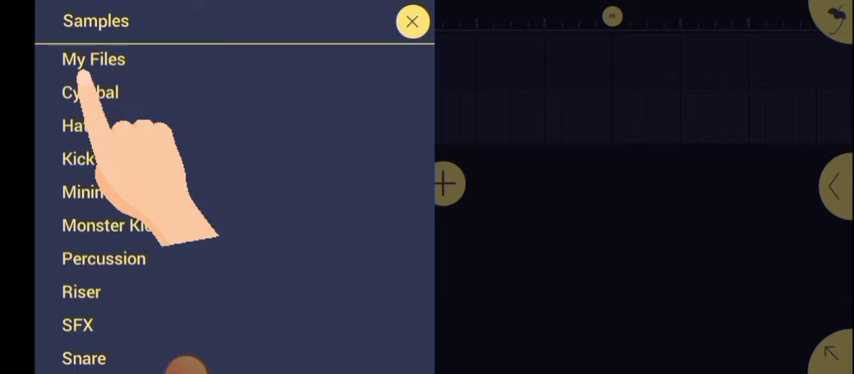
Step: Browse to My Files > My Samples in the sample browser
left_click(92, 59)
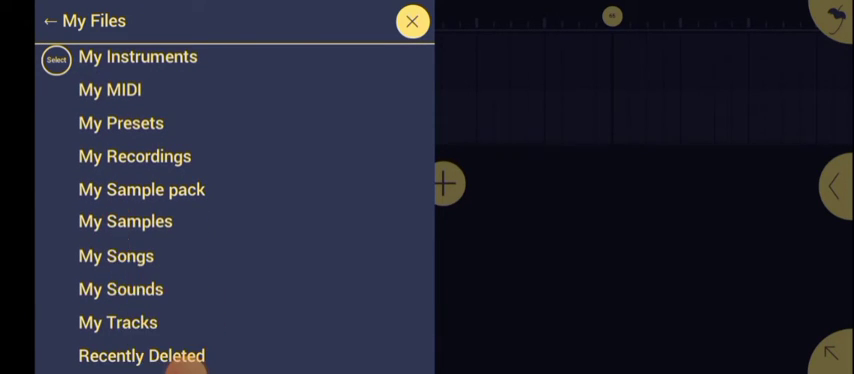
left_click(125, 221)
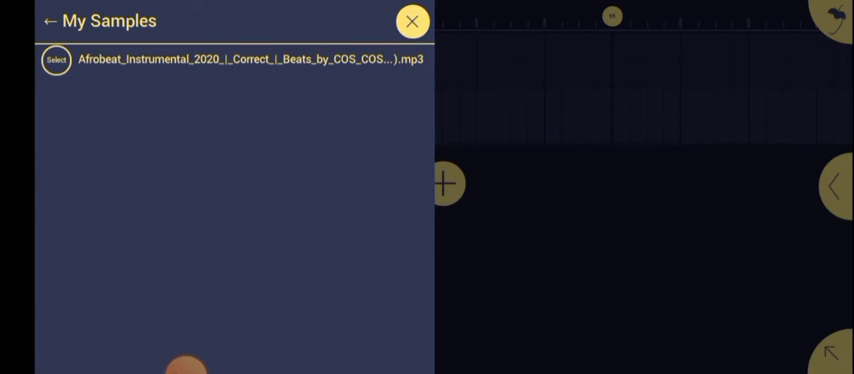
Step: Load Afrobeat_Instrumental MP3 from My Samples as an audio clip track
left_click(248, 59)
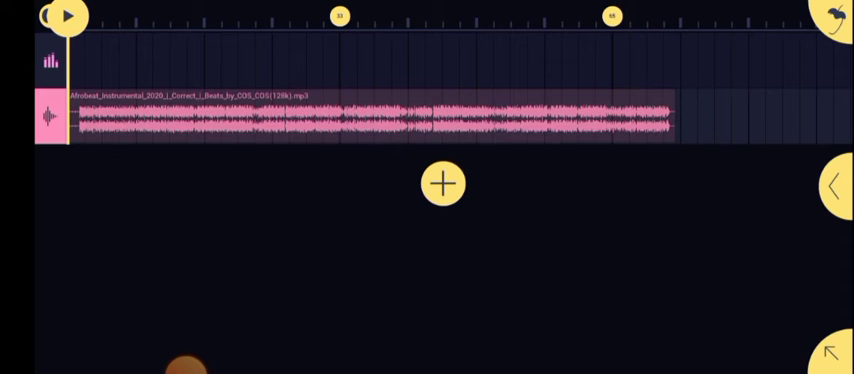
left_click(66, 16)
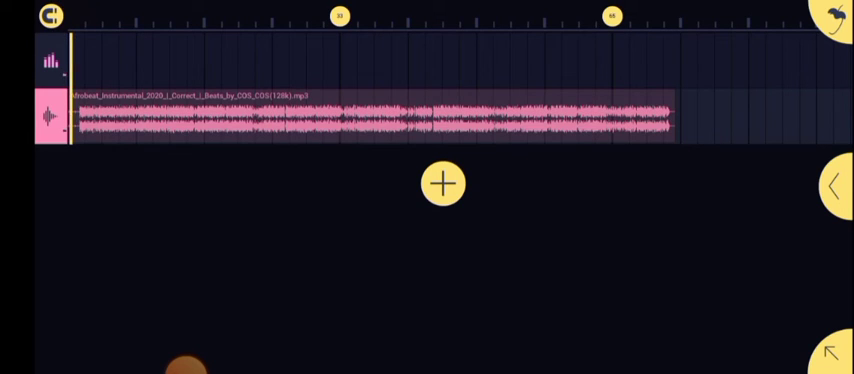